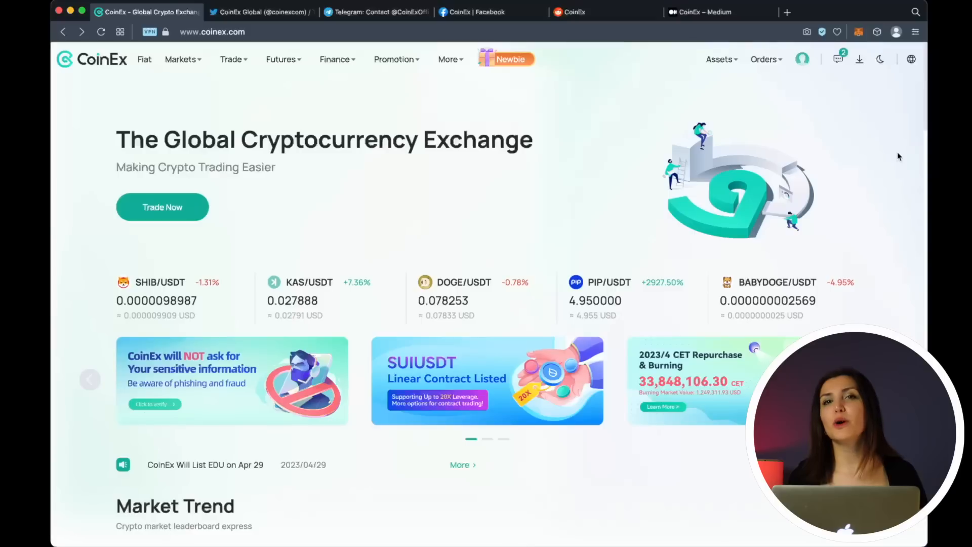
mouse_move(474, 100)
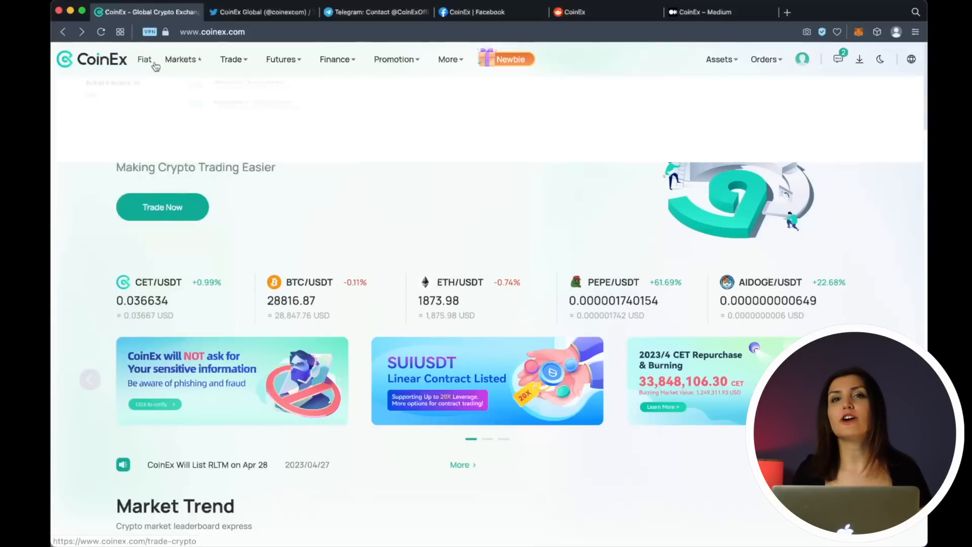
Browse the Markets and Trade menus, then go to the Financial Account earning page
left_click(180, 59)
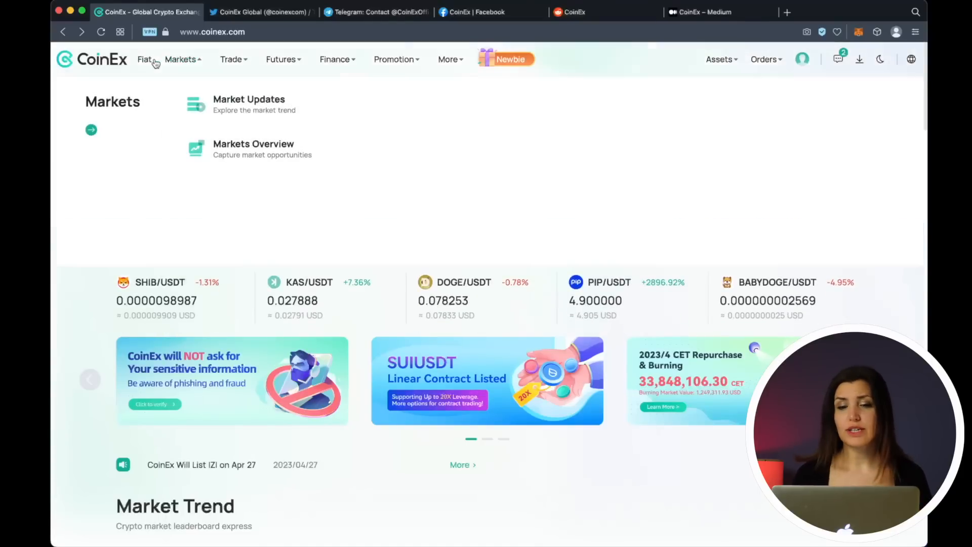
left_click(232, 59)
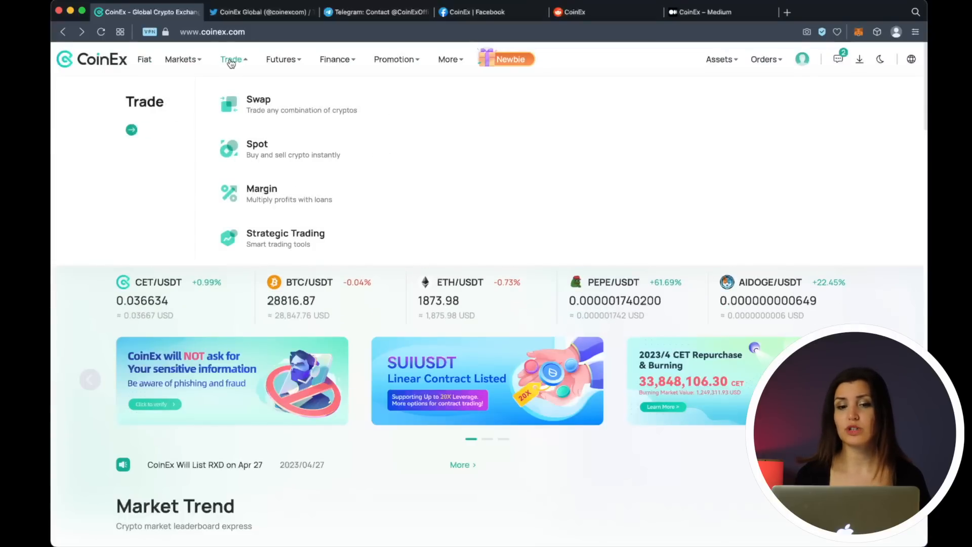
mouse_move(248, 63)
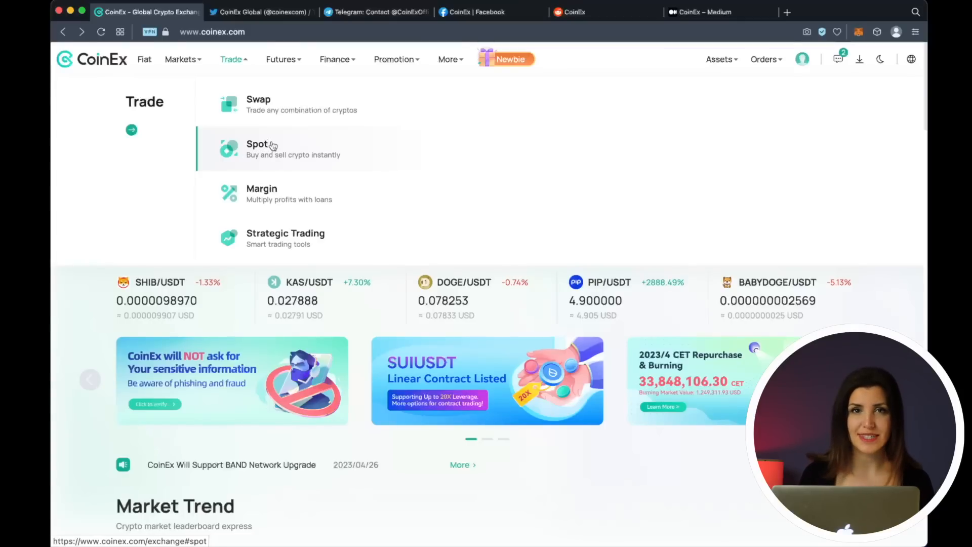
left_click(281, 59)
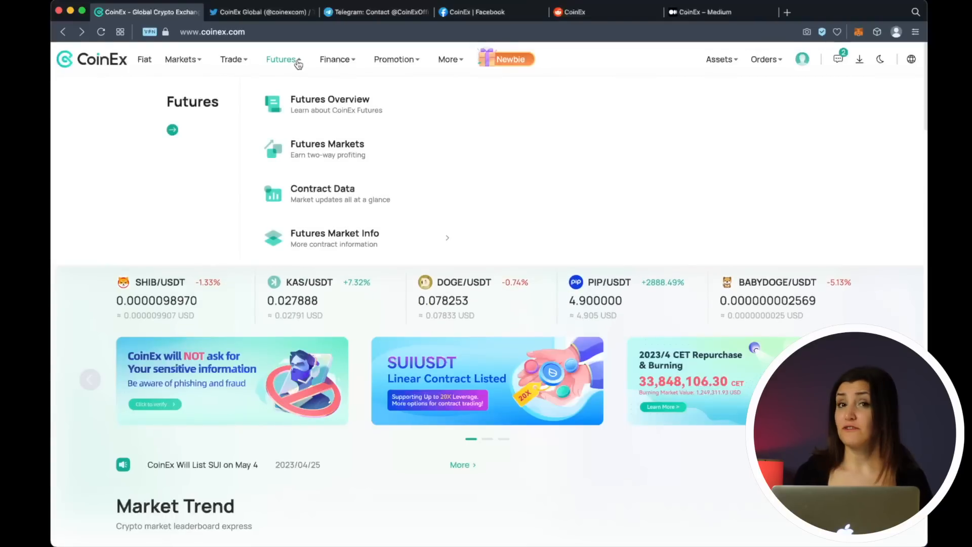
mouse_move(335, 59)
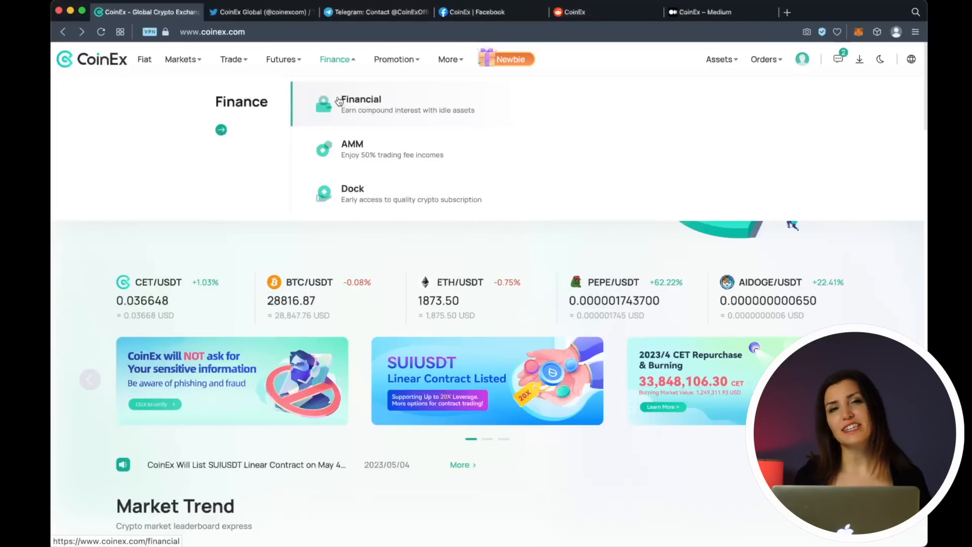
left_click(359, 100)
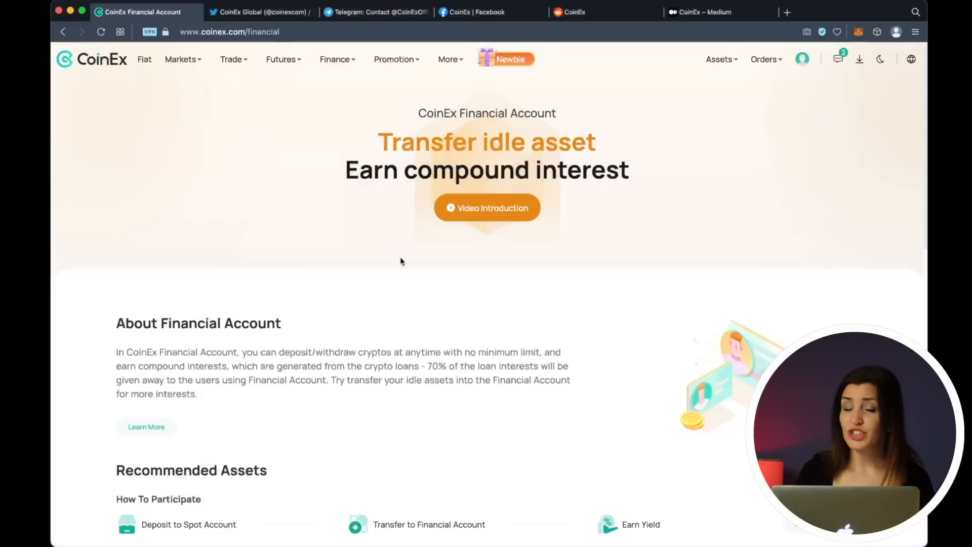
Scroll through the Recommended Assets 7-day APY rates, then bring up the Trade menu again
scroll("down", 3)
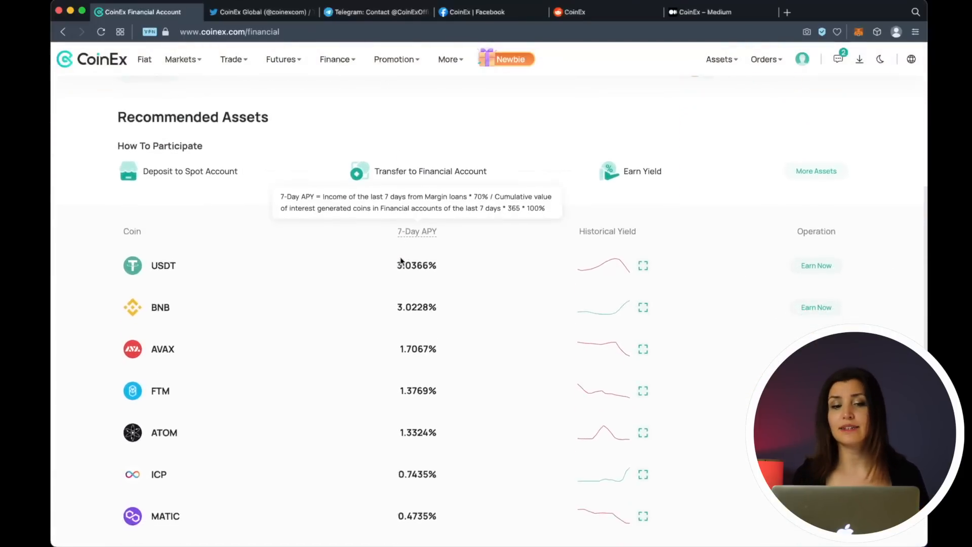
scroll("down", 3)
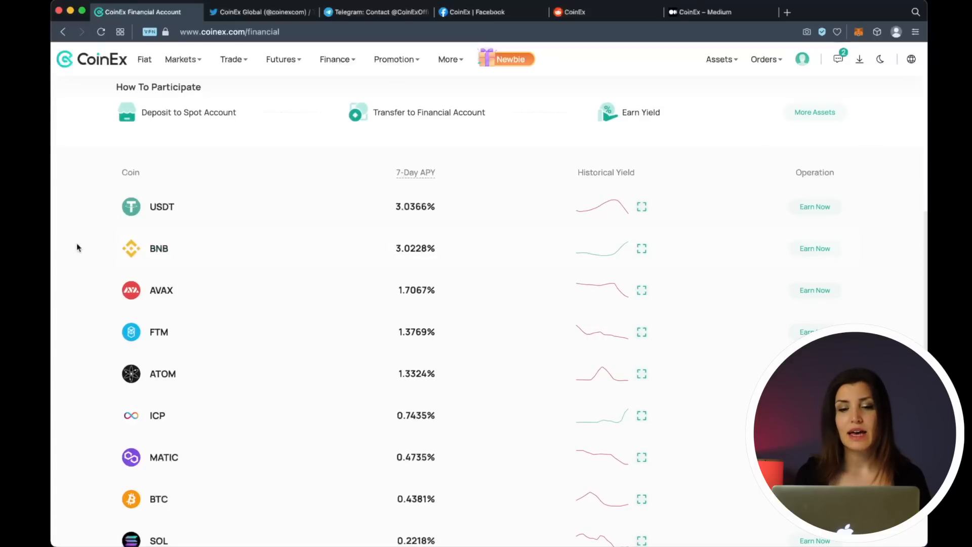
scroll("down", 3)
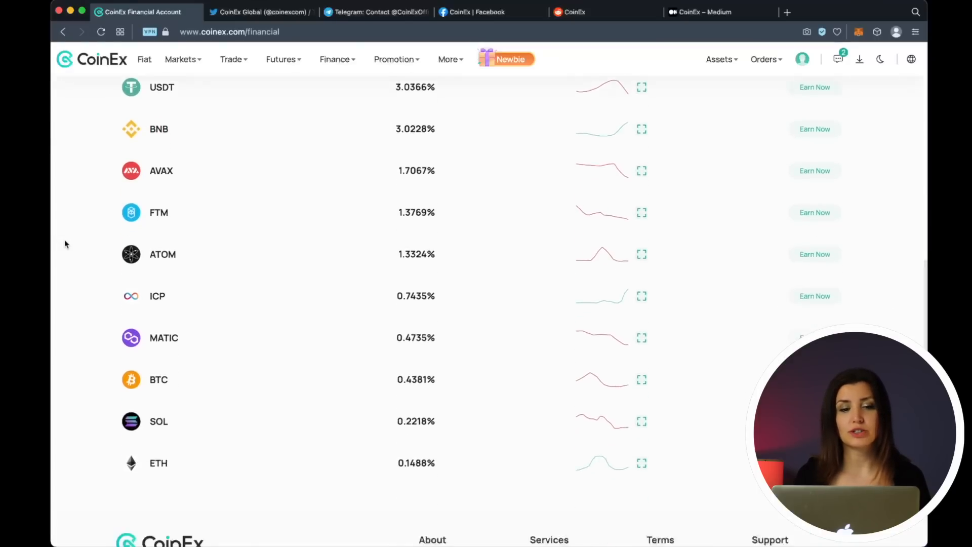
scroll("down", 3)
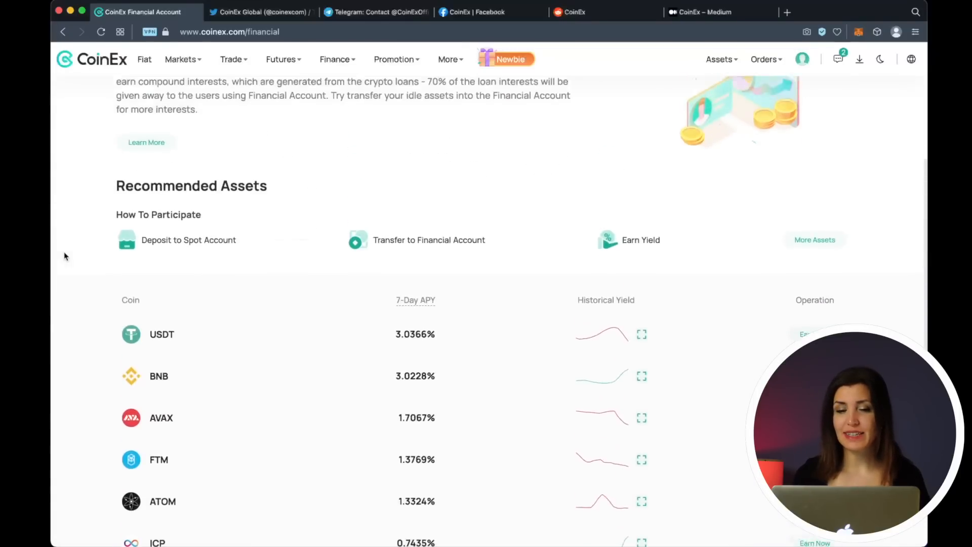
scroll("up", 3)
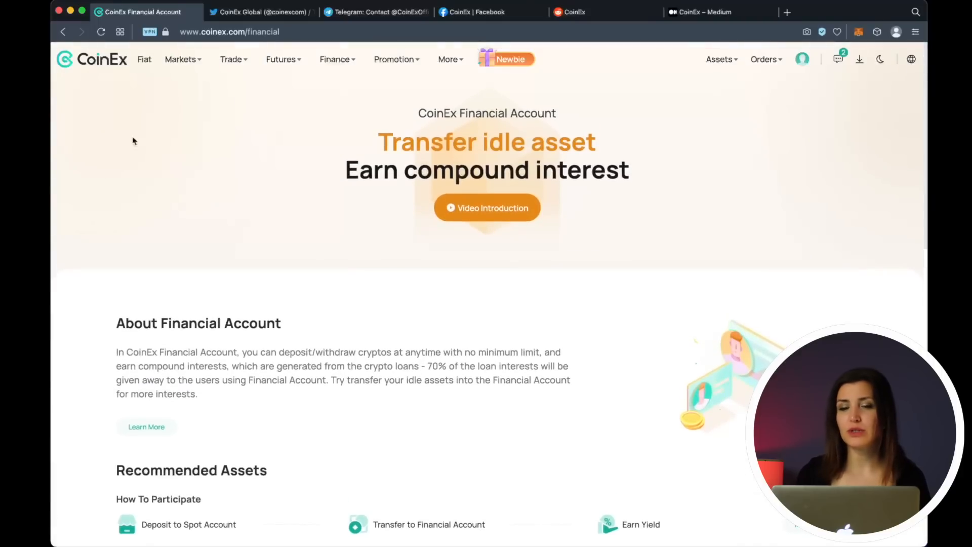
left_click(232, 59)
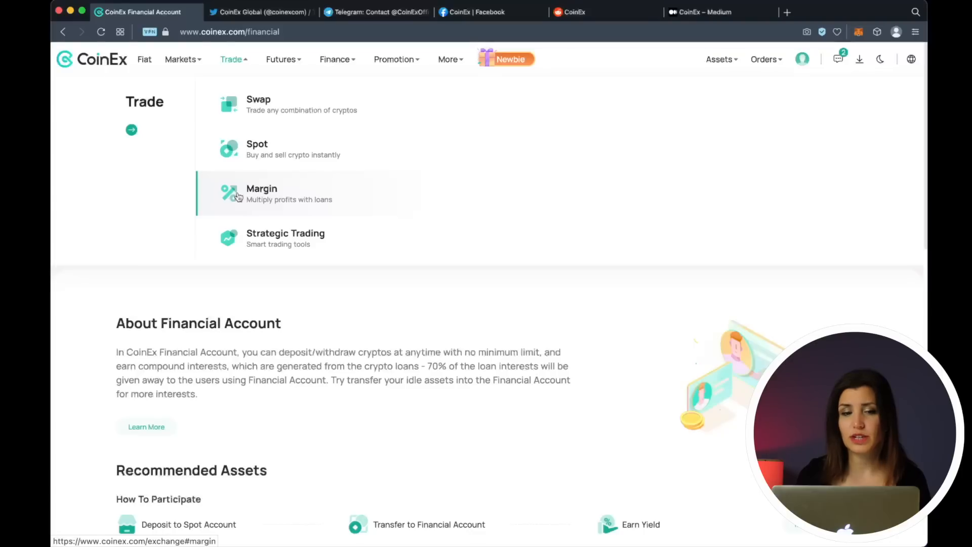
mouse_move(257, 149)
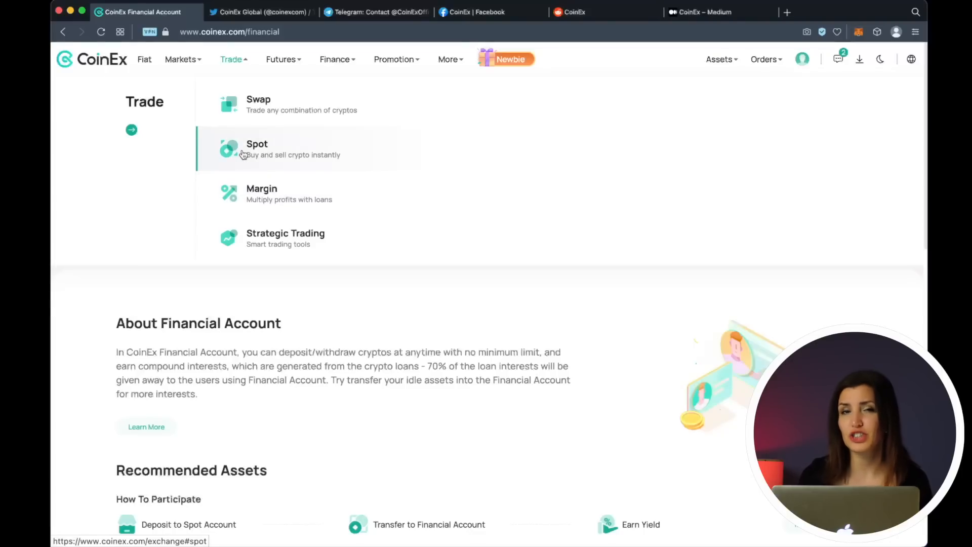
View the Fiat buy-crypto page, then go to the Deposit page from Assets
left_click(257, 149)
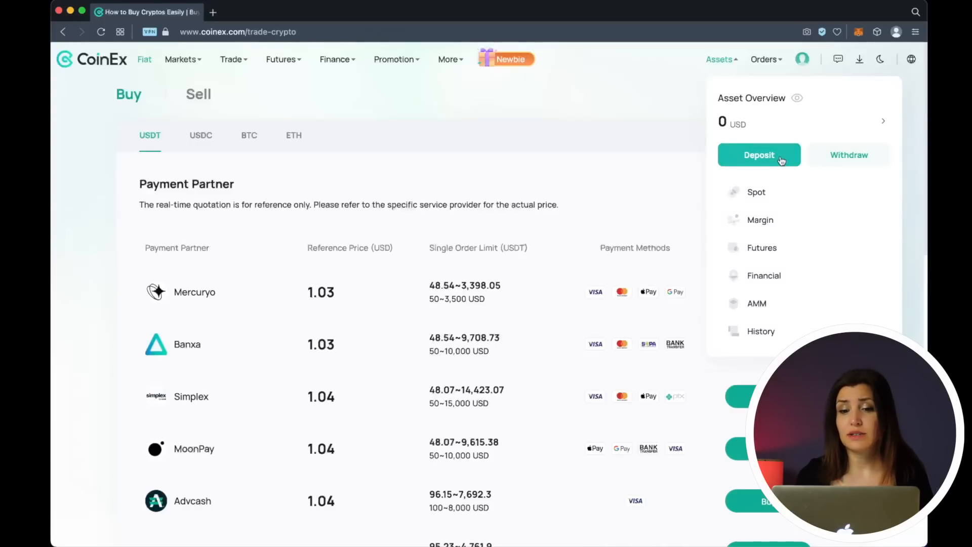
left_click(759, 155)
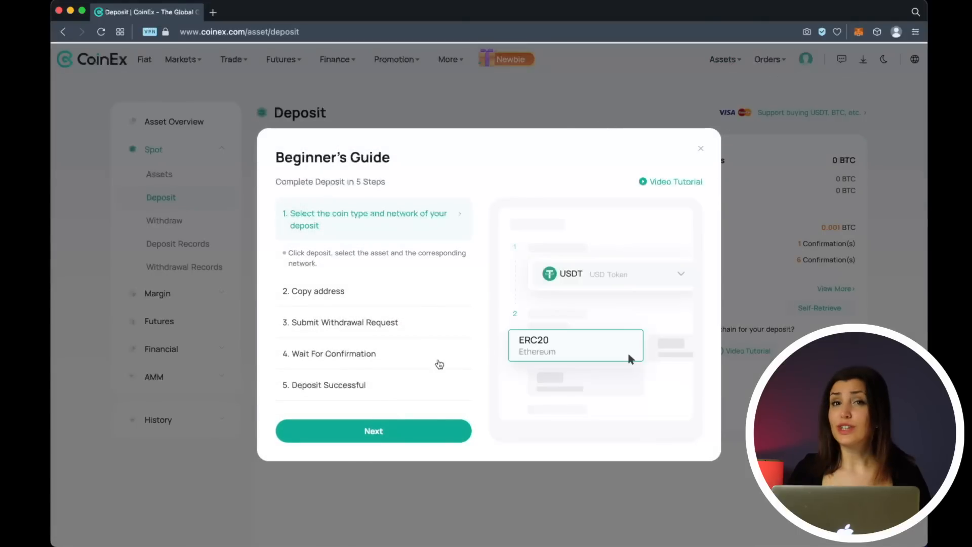
Step through all five Beginner's Guide steps to reach the BTC Bitcoin-network deposit form
left_click(373, 430)
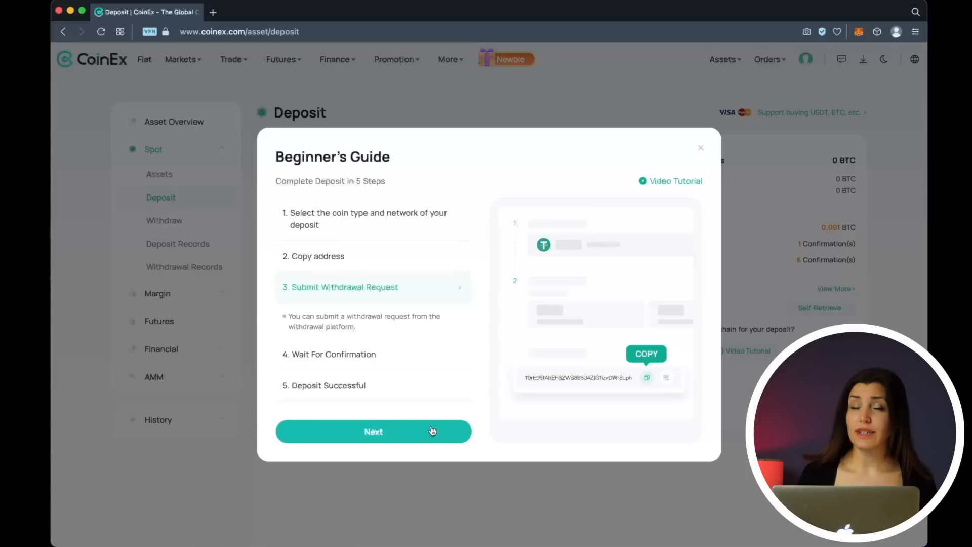
left_click(372, 431)
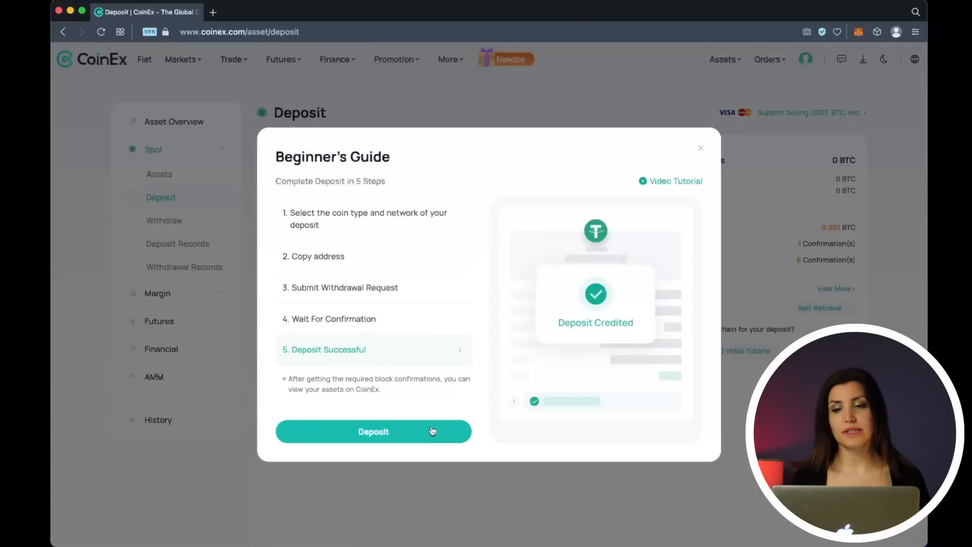
left_click(373, 431)
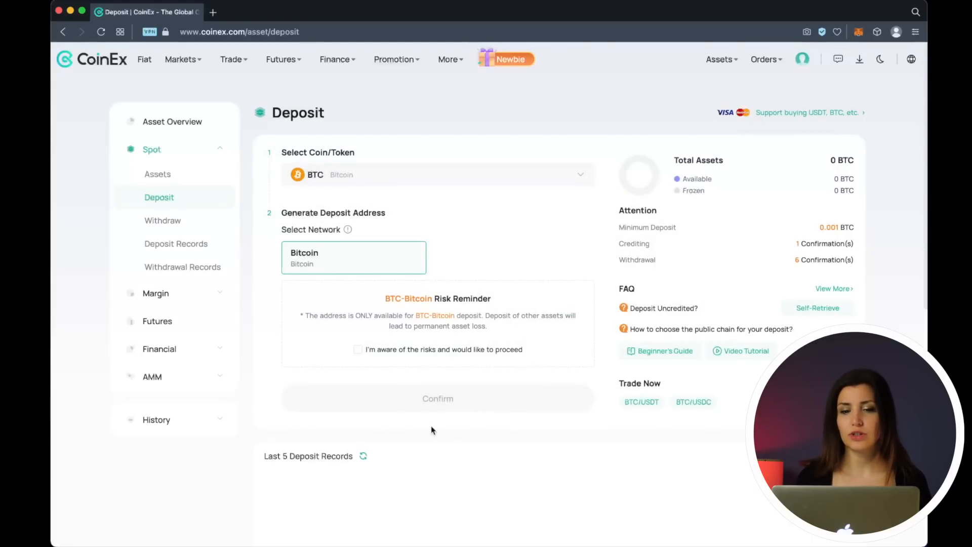
Choose USDT on BSC (BEP20), accept the risk reminder, and confirm the deposit address
left_click(437, 174)
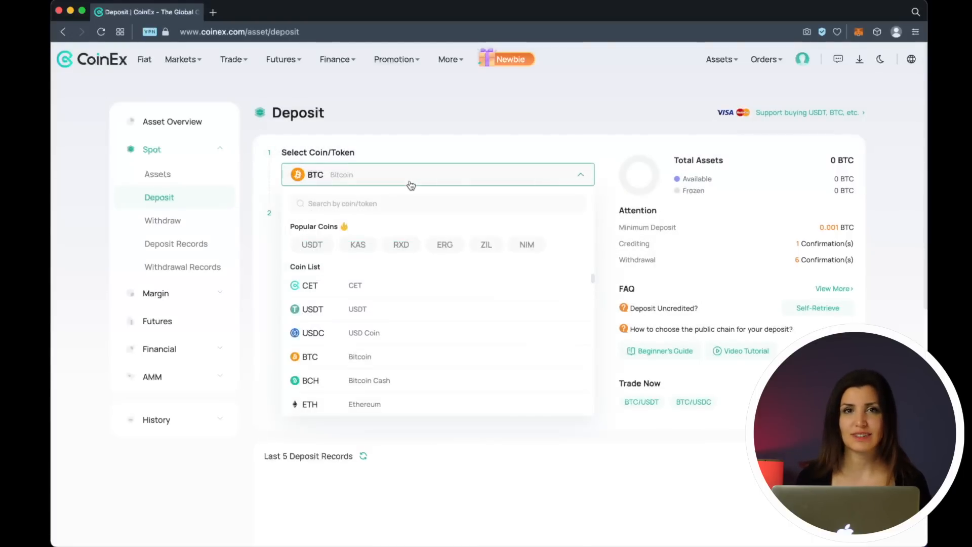
left_click(312, 309)
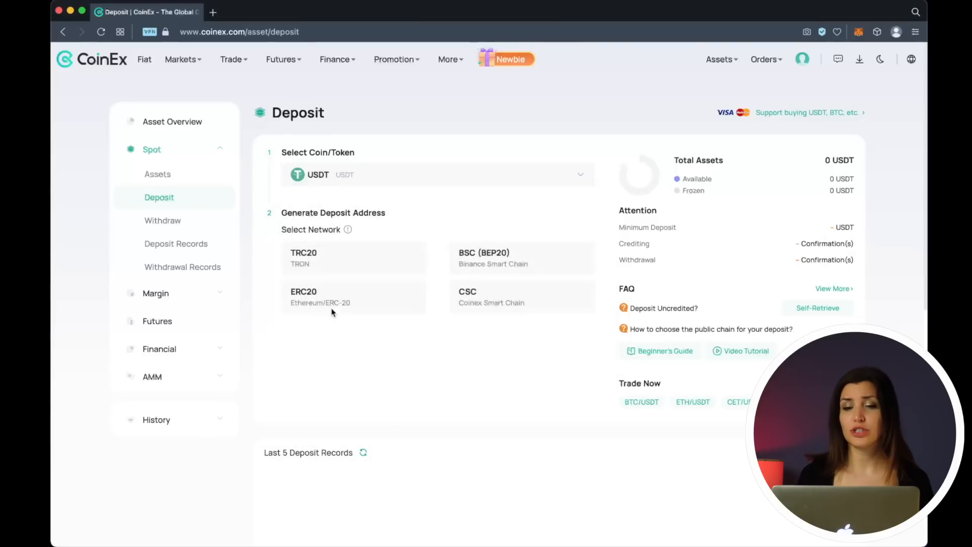
left_click(521, 257)
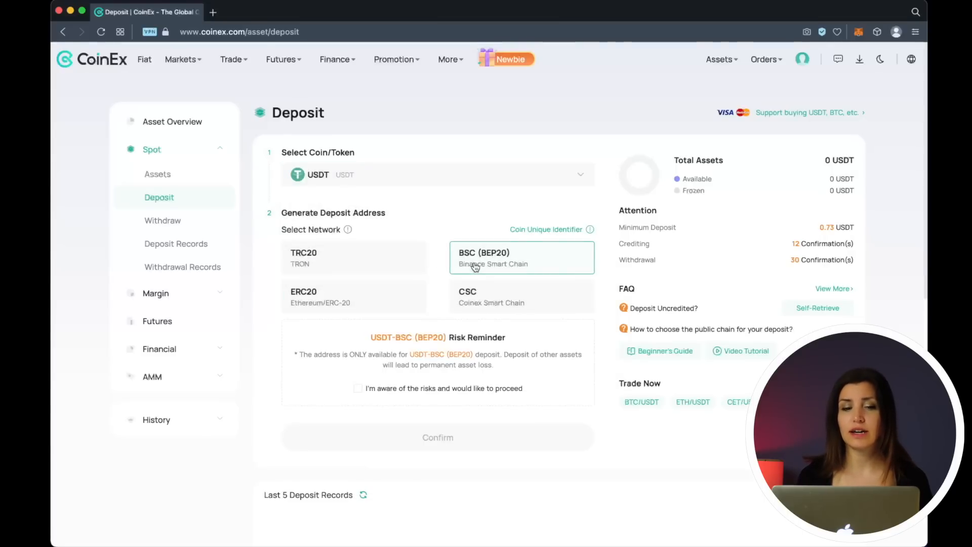
left_click(358, 388)
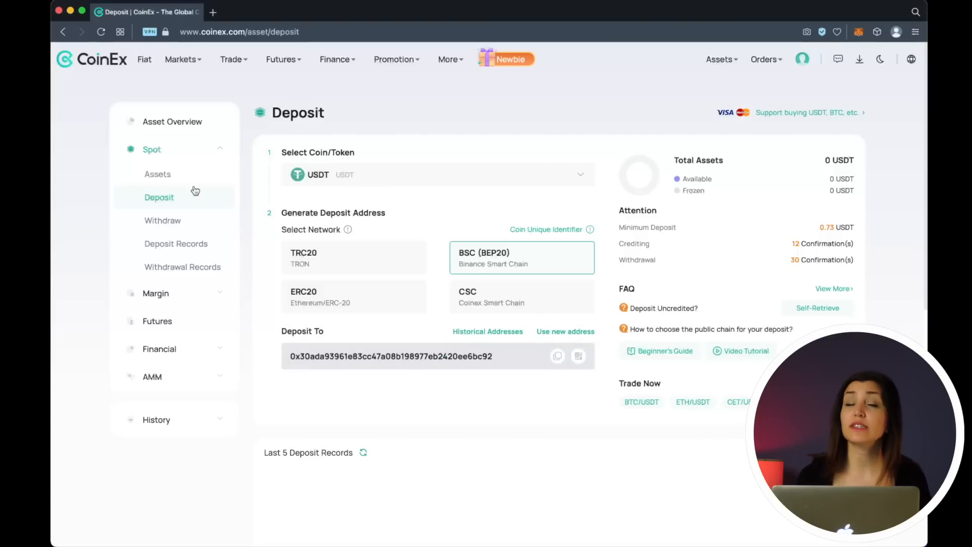
left_click(157, 175)
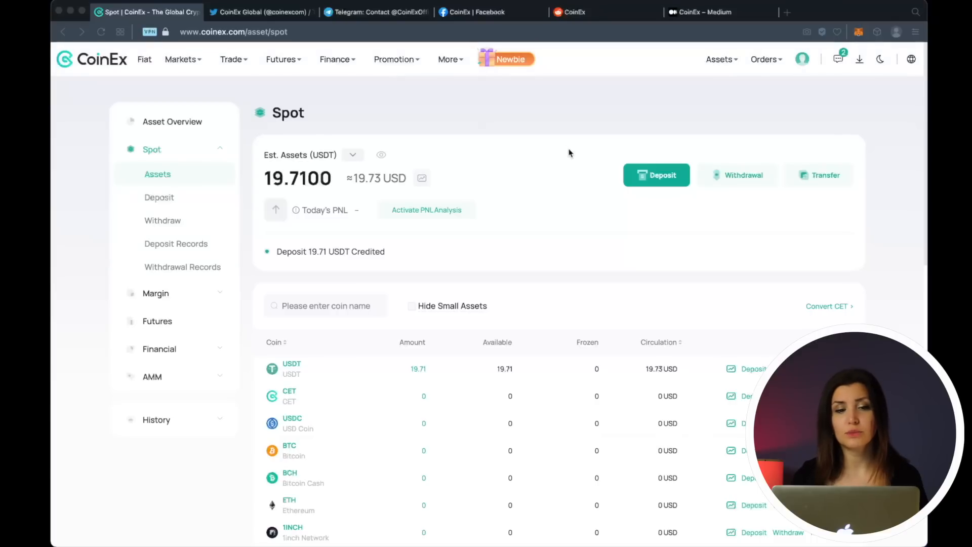
mouse_move(439, 108)
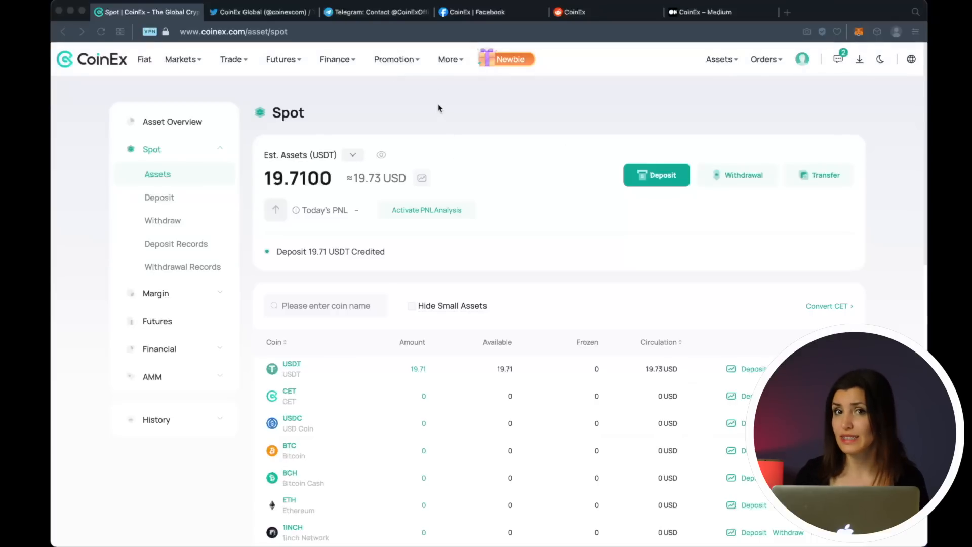
Scroll the Spot holdings list, where only USDT has 19.71, and start trading BTC
scroll("down", 3)
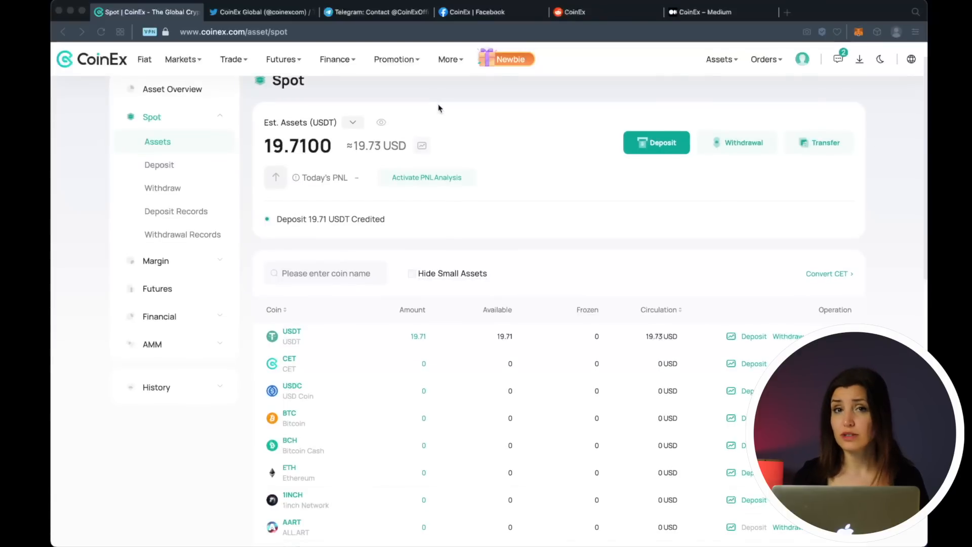
scroll("down", 3)
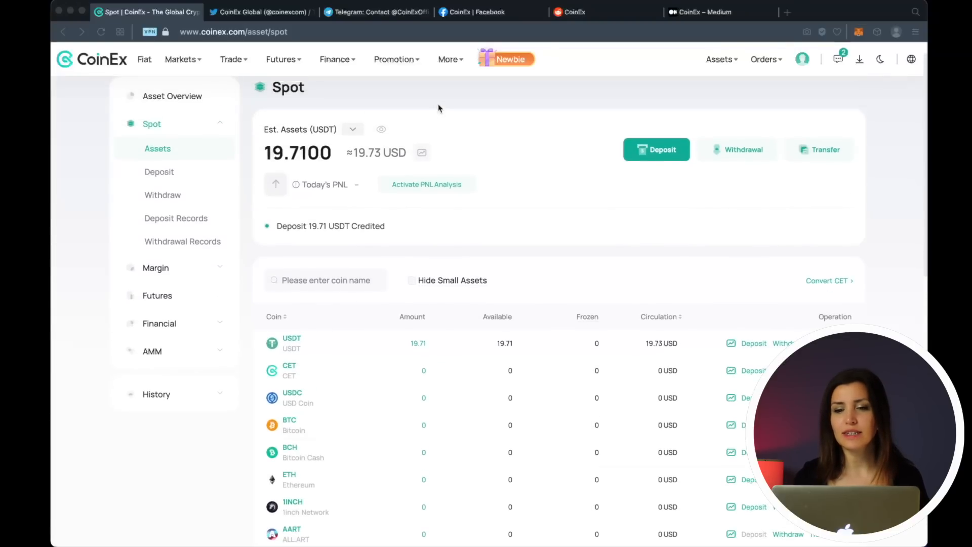
scroll("down", 3)
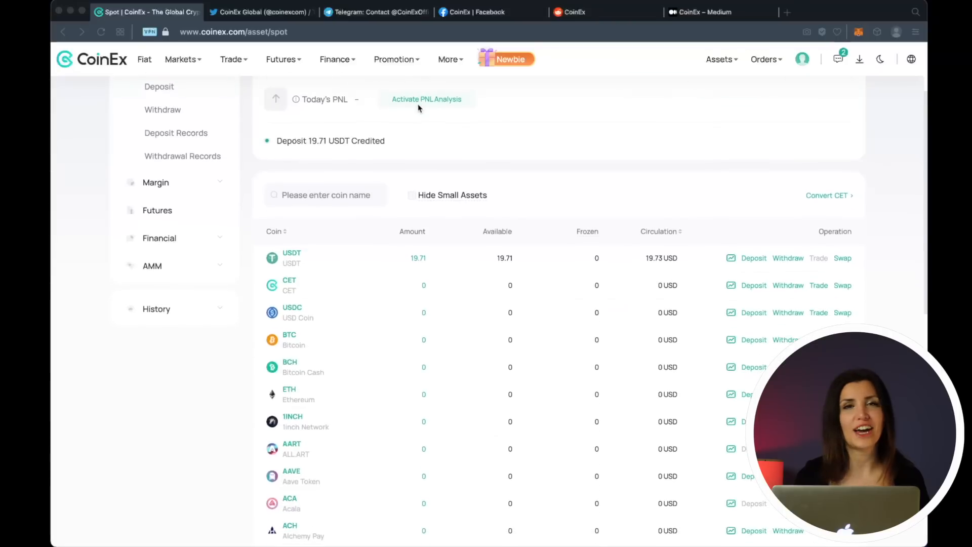
scroll("down", 3)
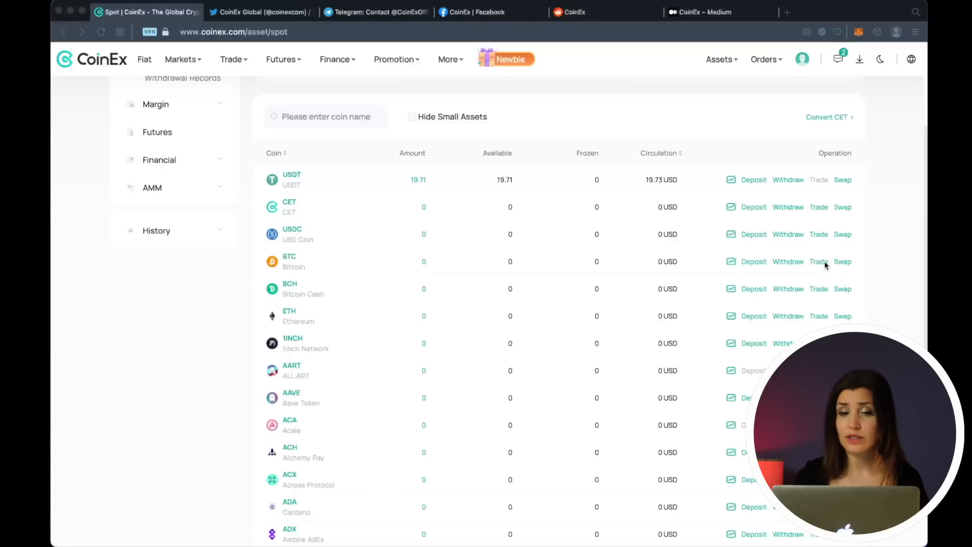
left_click(819, 261)
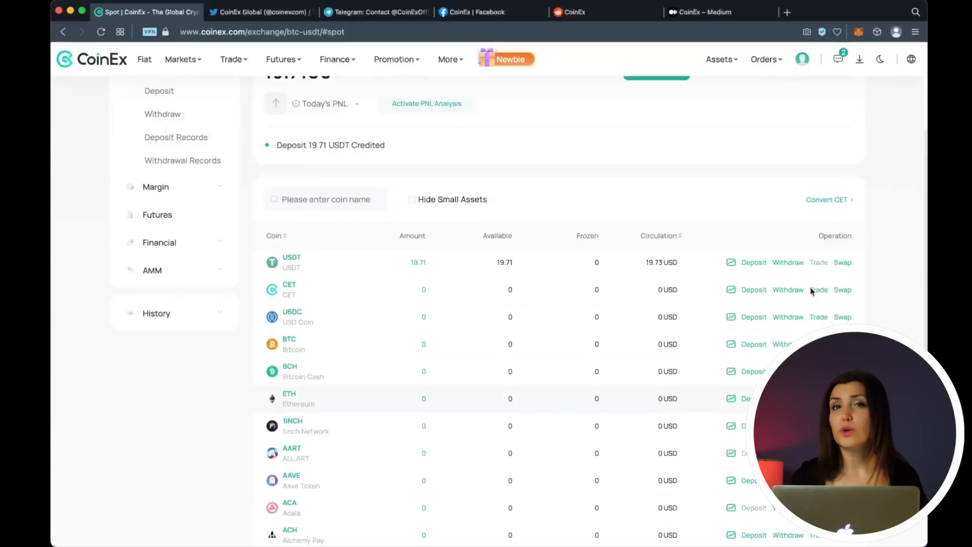
Open BTC/USDT spot trading with 19.71 USDT available for a limit buy
left_click(232, 58)
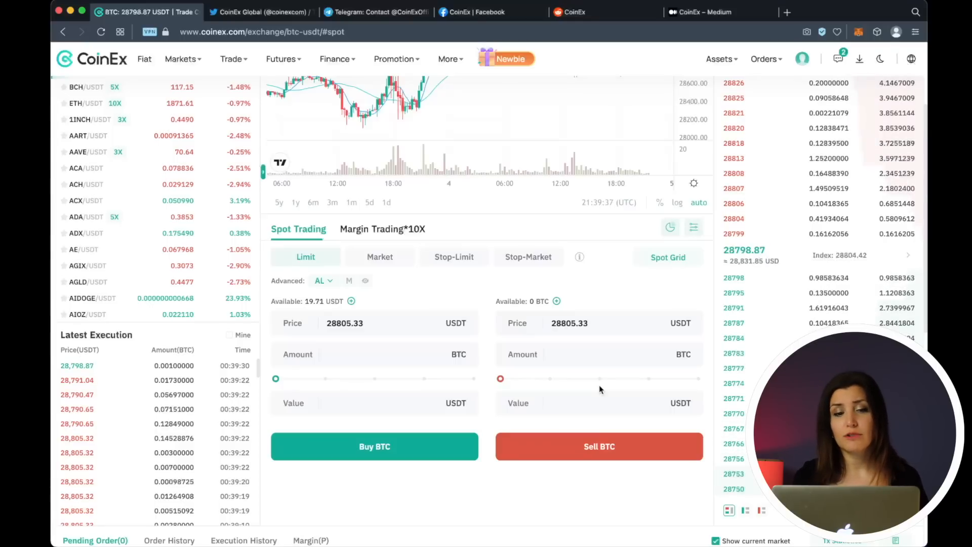
Slide the Buy amount to 100% for 0.00068424 BTC worth 19.71 USDT at 28805.33
left_click_drag(276, 378, 315, 379)
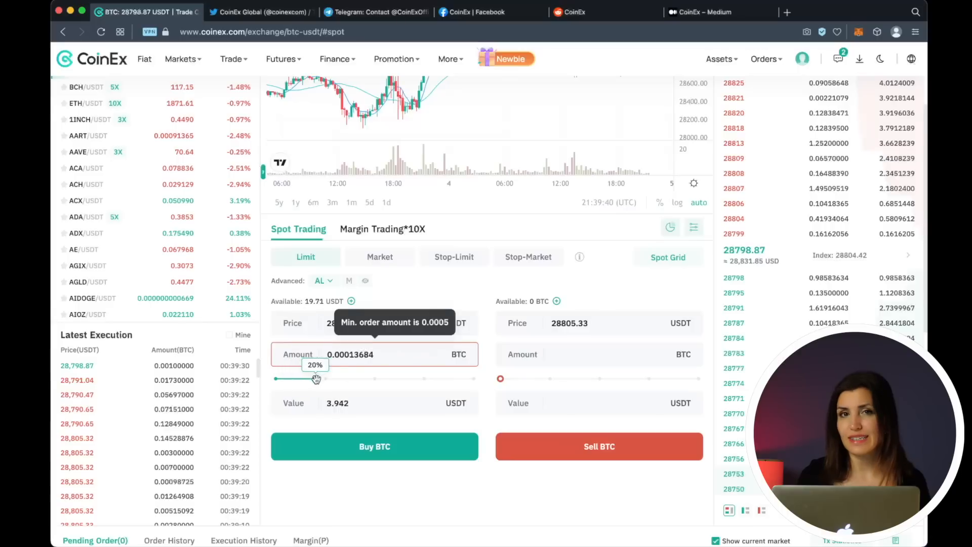
left_click_drag(316, 378, 390, 378)
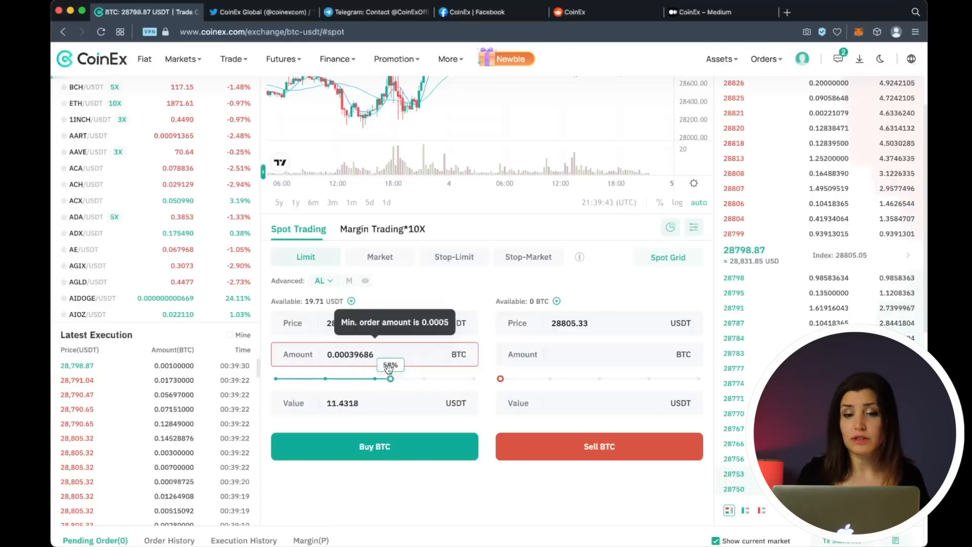
left_click_drag(390, 378, 352, 378)
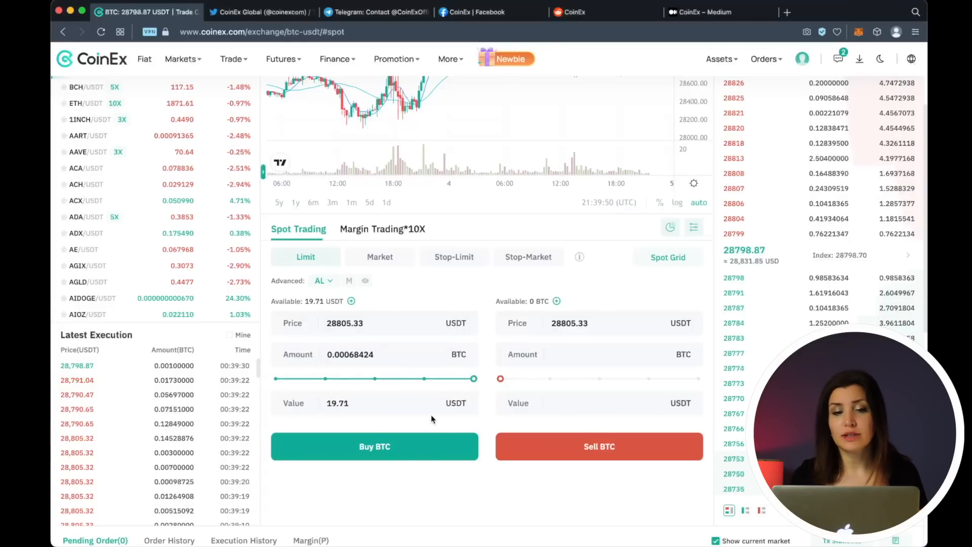
scroll("down", 3)
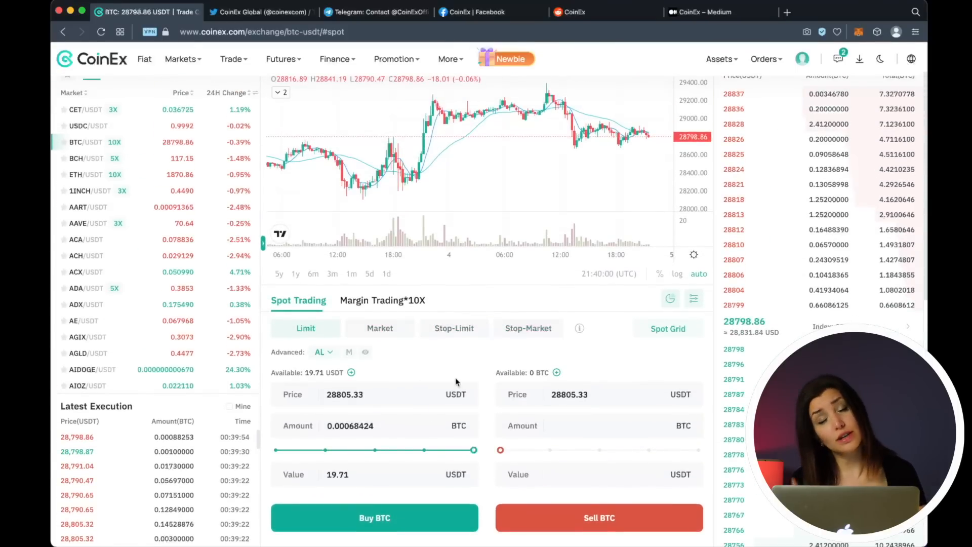
scroll("down", 3)
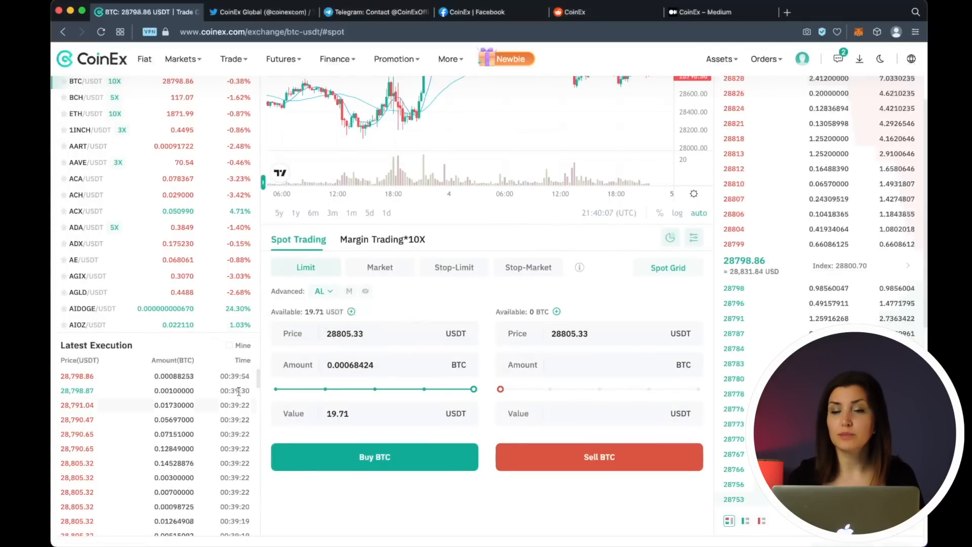
Place the 0.00068424 BTC limit buy at 28805.33 with Deduct CET as Fee enabled
left_click(373, 457)
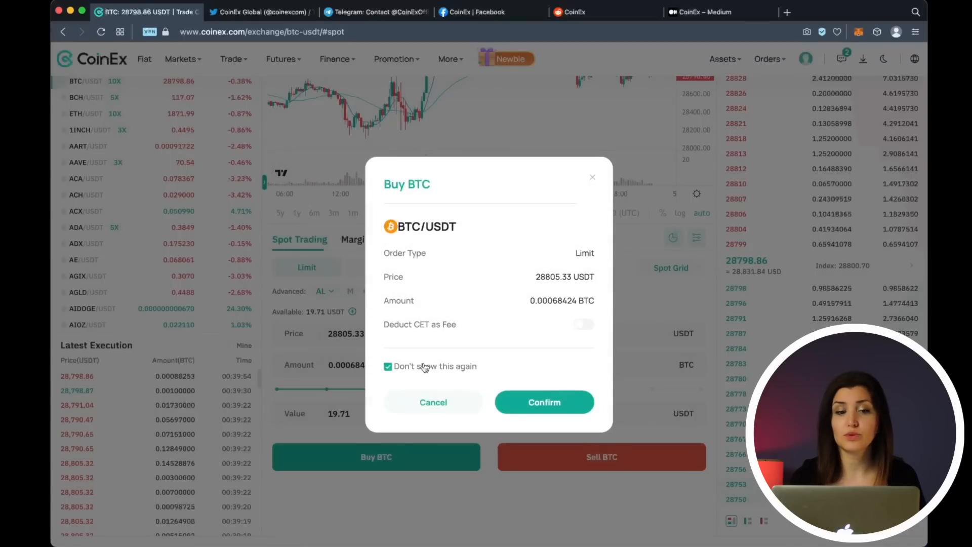
left_click(582, 324)
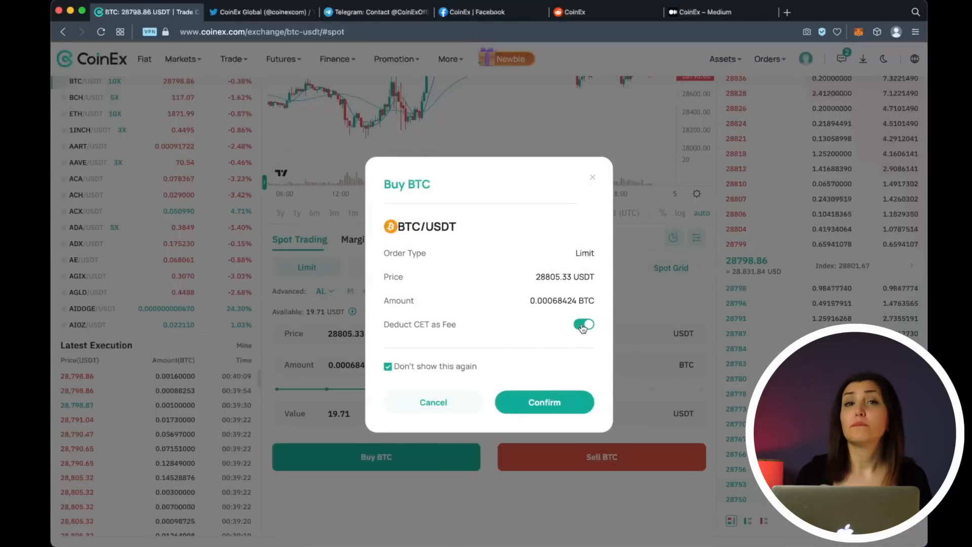
left_click(544, 401)
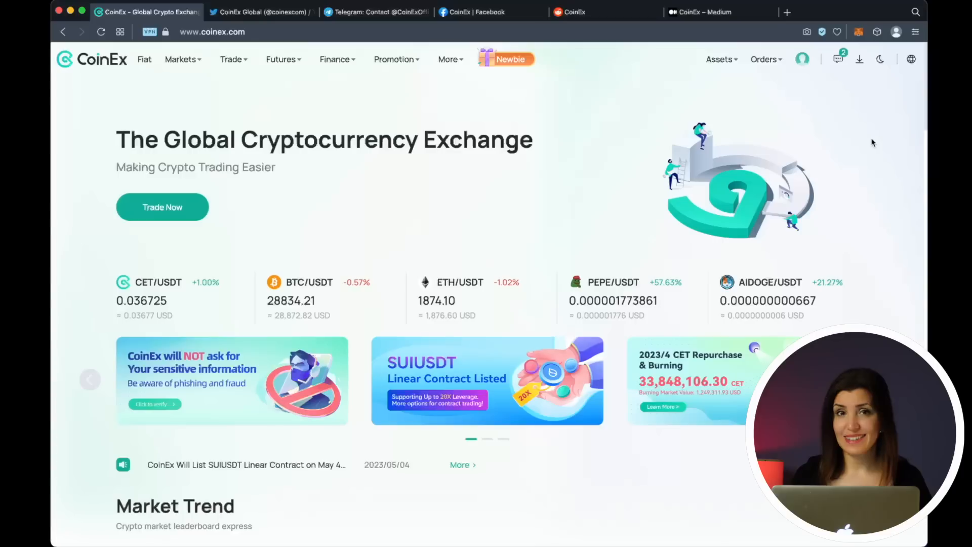
Scroll the homepage and open Referral Reward from the profile avatar menu
scroll("down", 3)
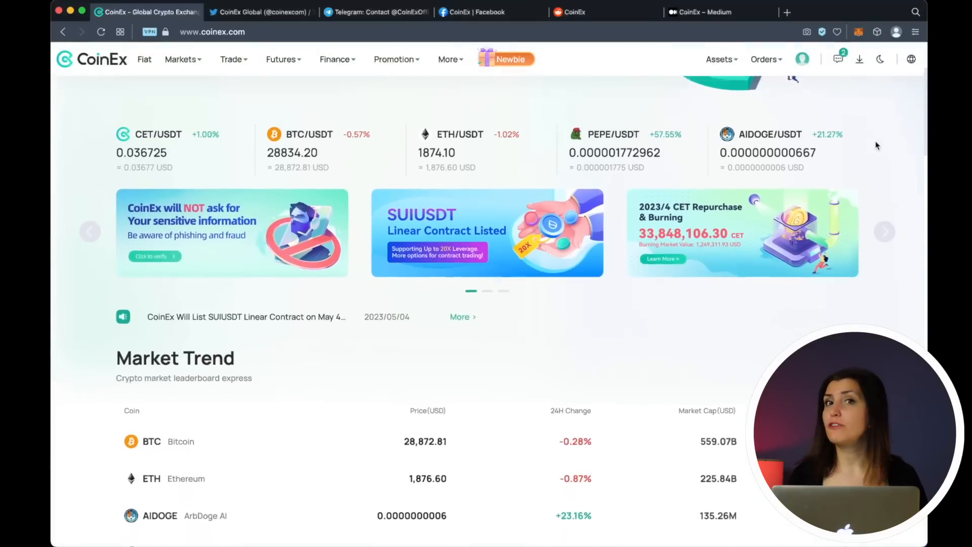
scroll("down", 3)
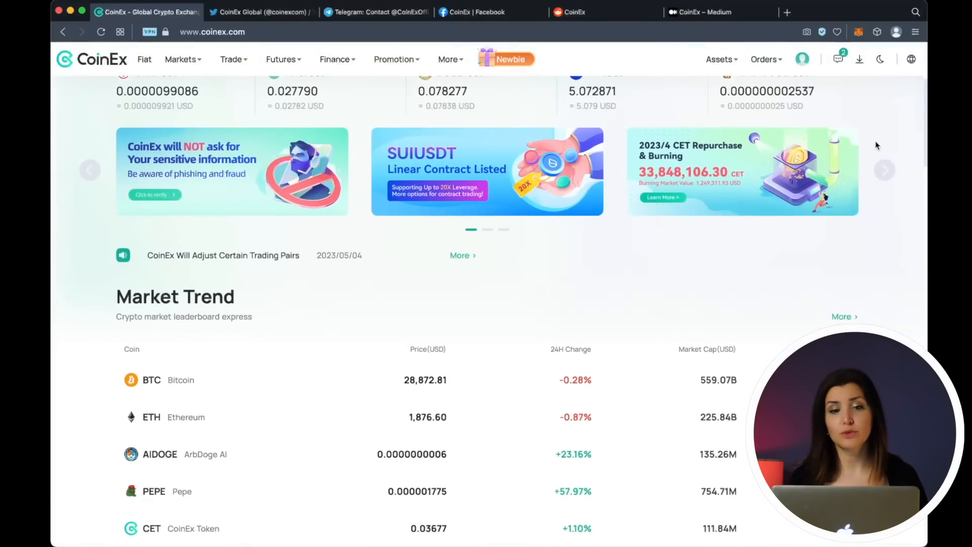
scroll("down", 3)
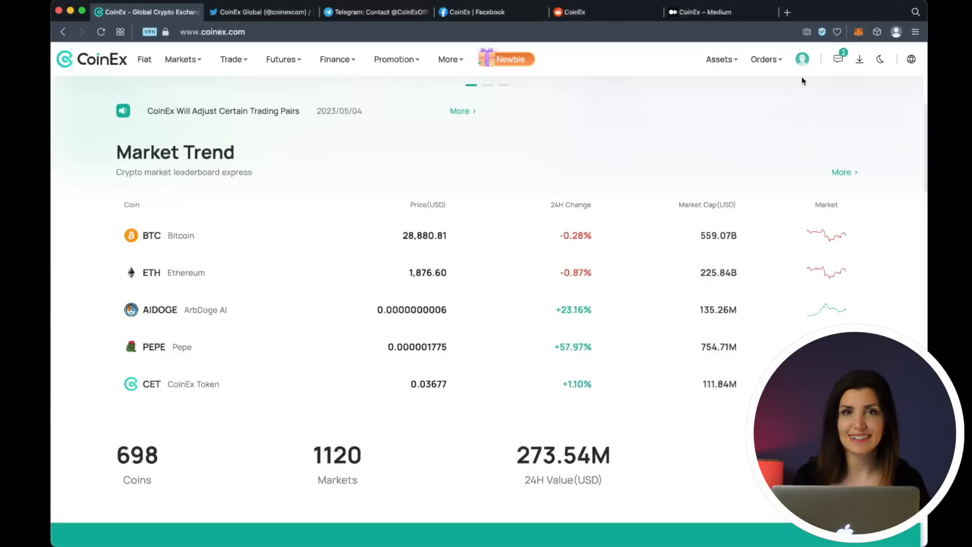
left_click(802, 59)
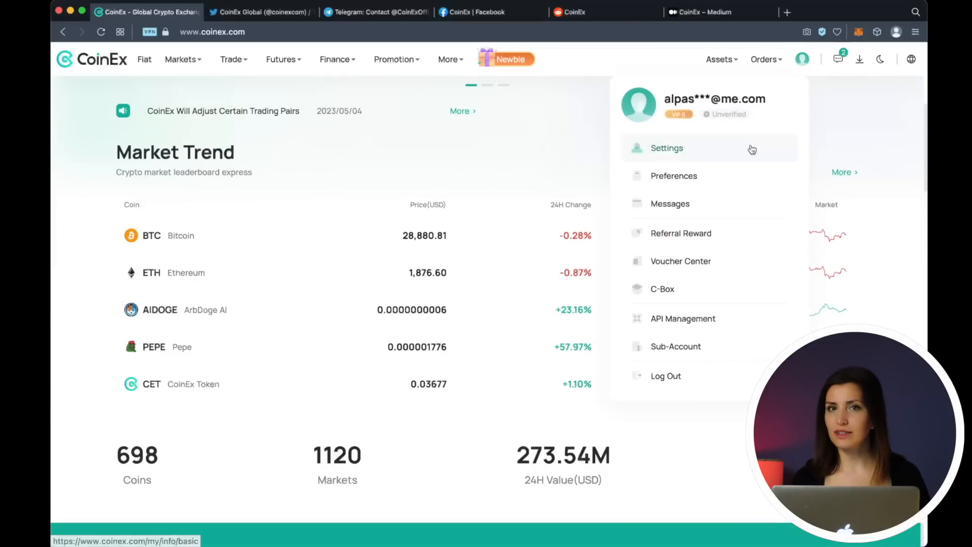
left_click(666, 147)
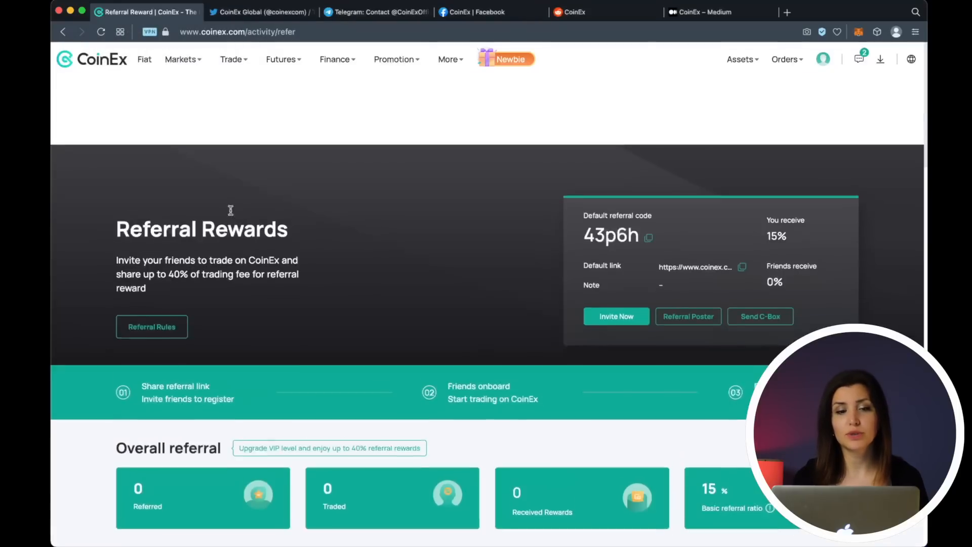
Scroll the Referral Rewards page, then switch to the CoinEx Global Twitter tab
scroll("down", 3)
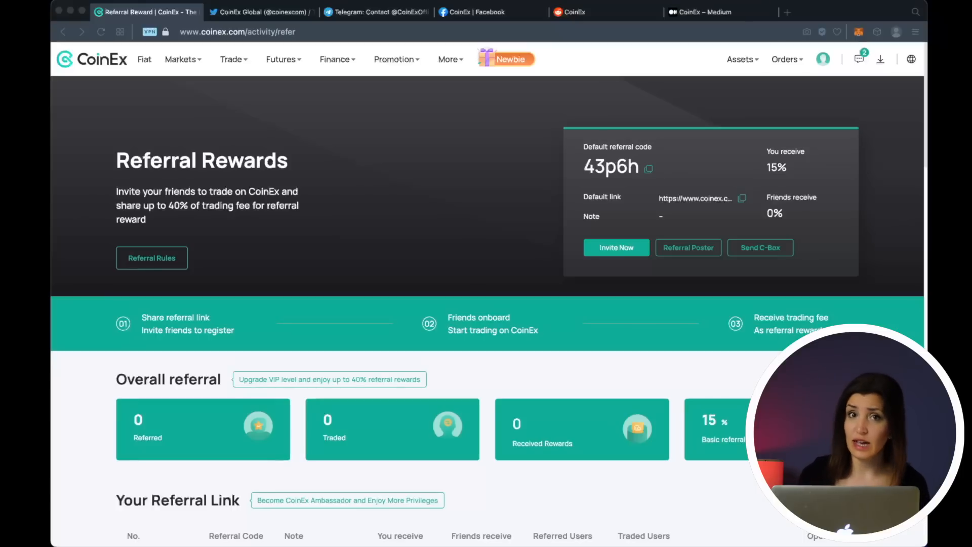
left_click(260, 12)
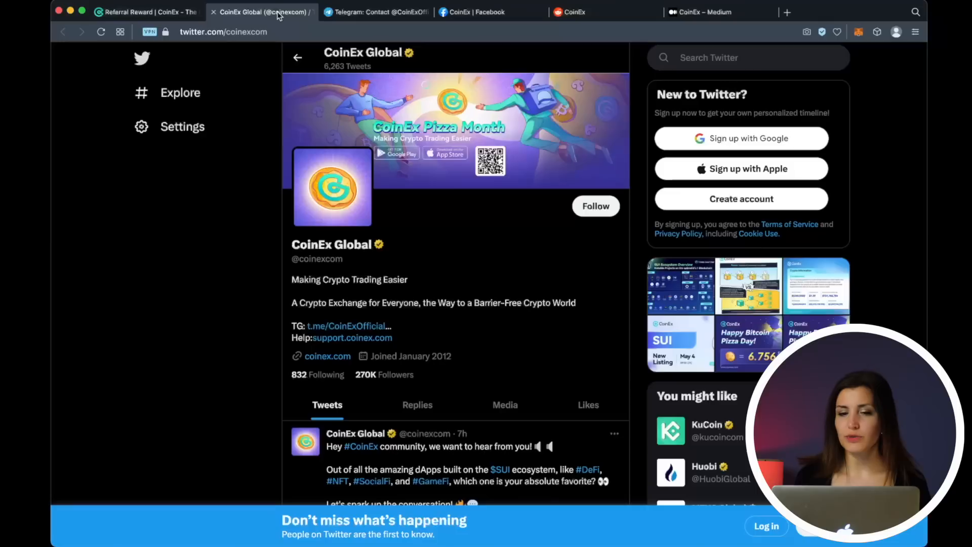
Scroll down CoinEx Global's Twitter timeline, then switch to the r/CoinEx Reddit tab (3.5k members)
scroll("down", 3)
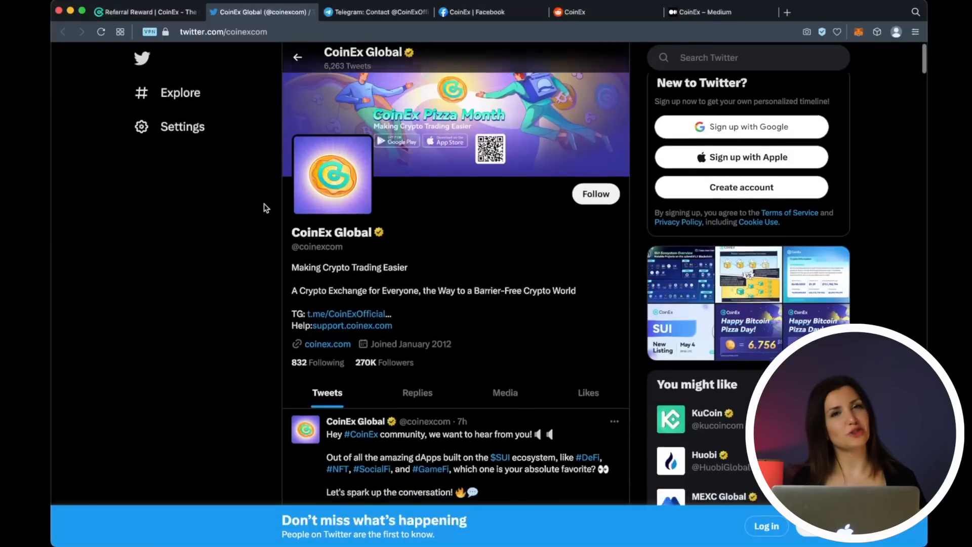
scroll("down", 3)
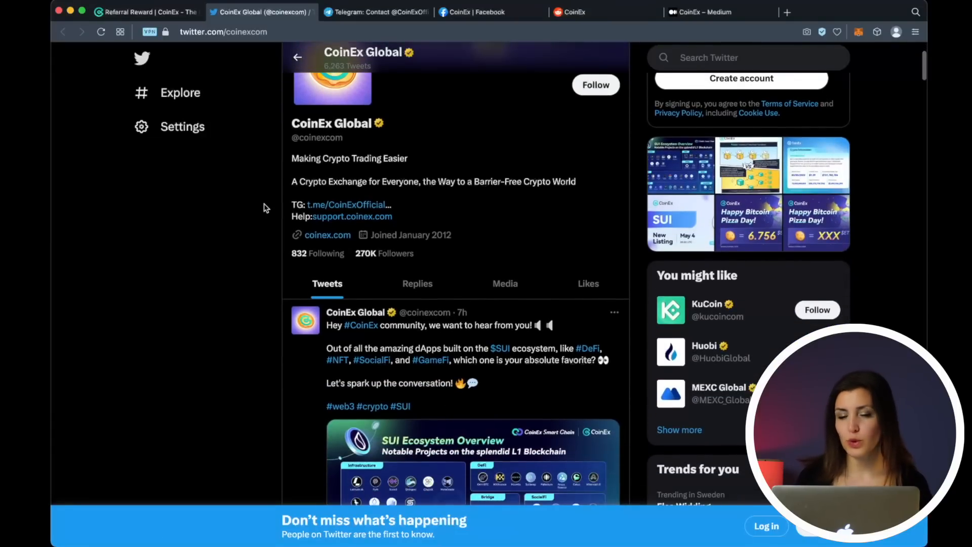
scroll("down", 3)
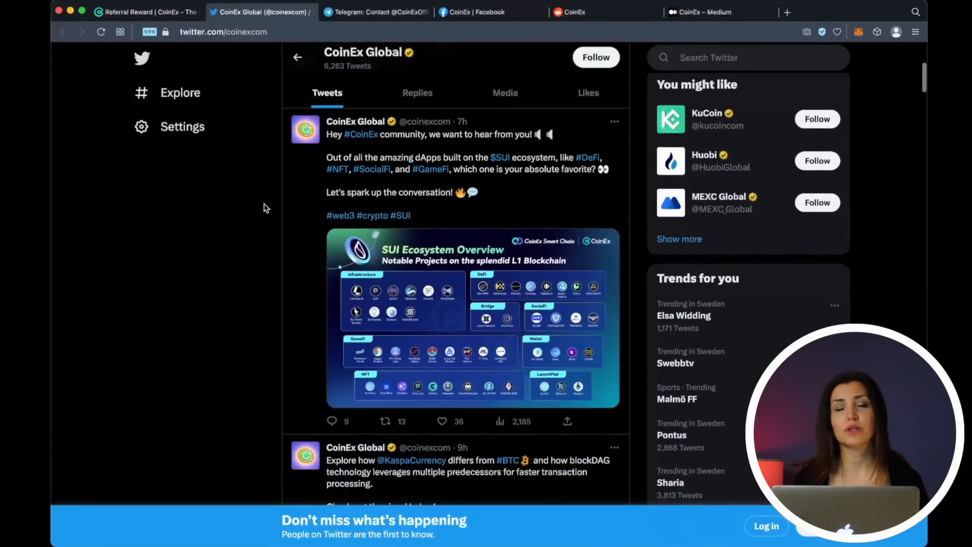
scroll("down", 3)
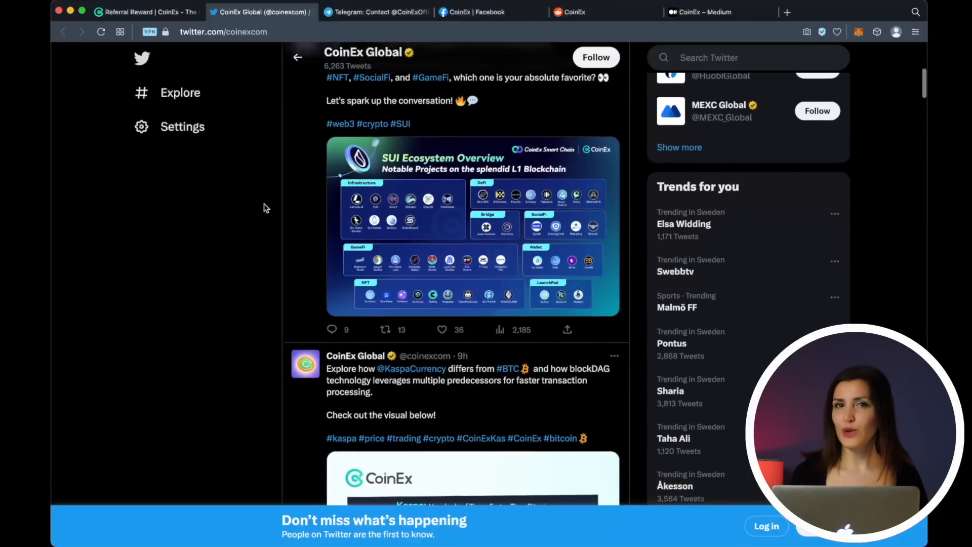
scroll("down", 3)
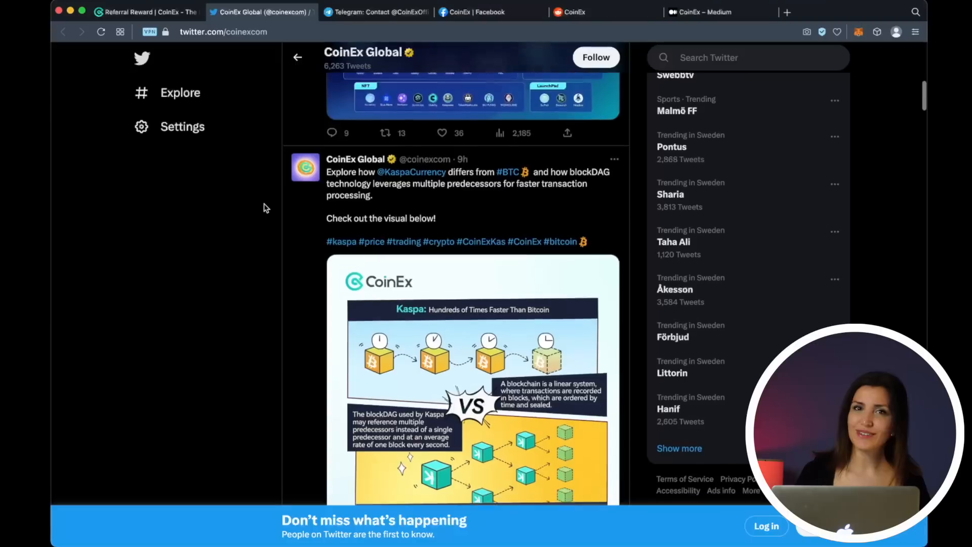
scroll("down", 3)
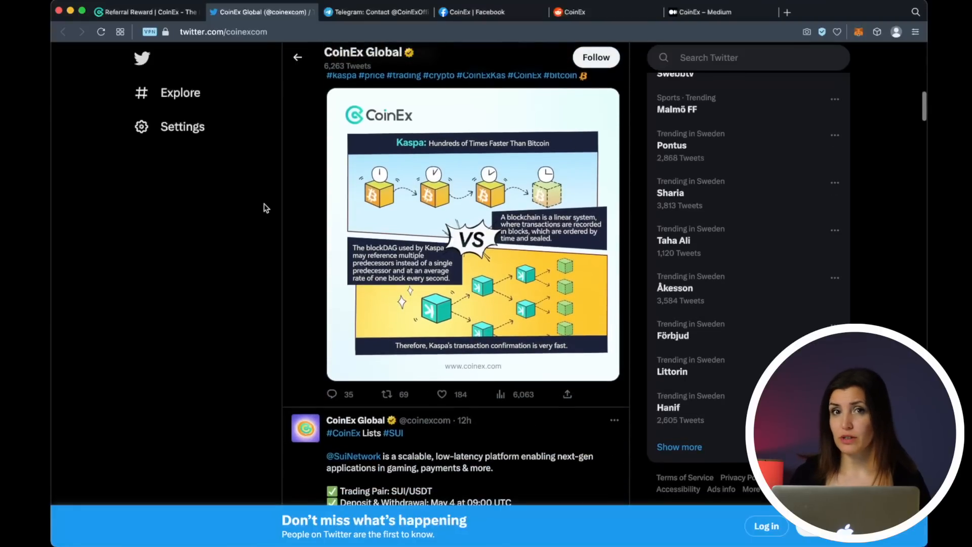
scroll("down", 3)
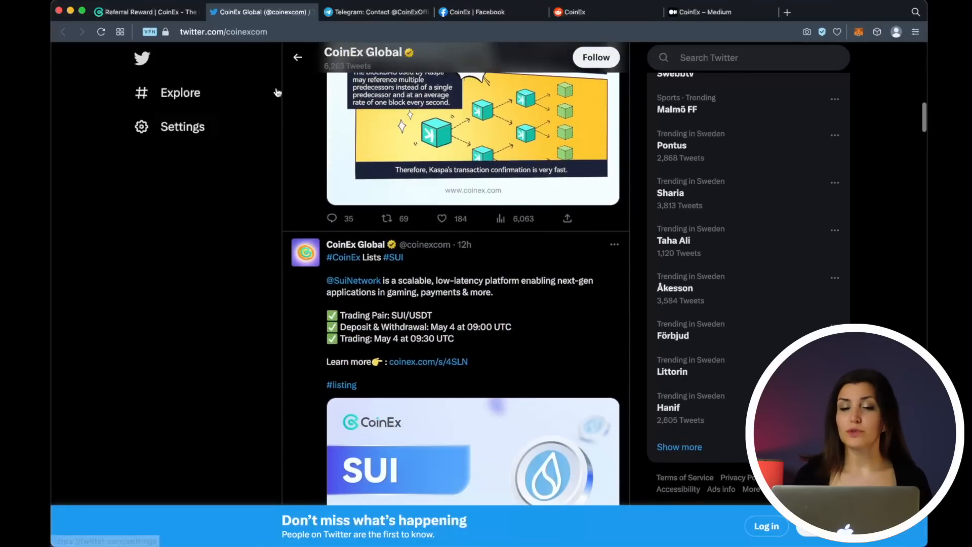
left_click(376, 12)
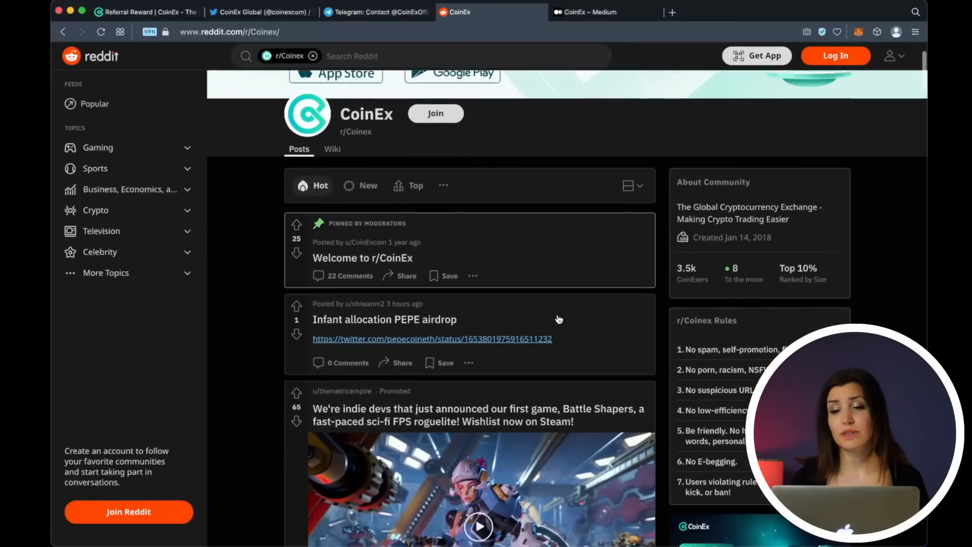
Scroll the r/CoinEx feed, then switch to CoinEx's Medium publication page (2.9K followers)
scroll("down", 3)
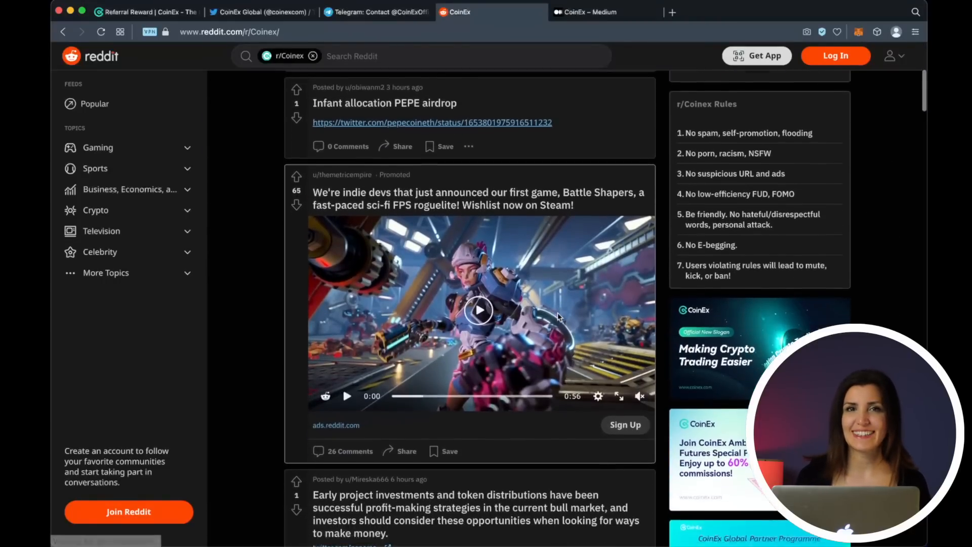
scroll("down", 3)
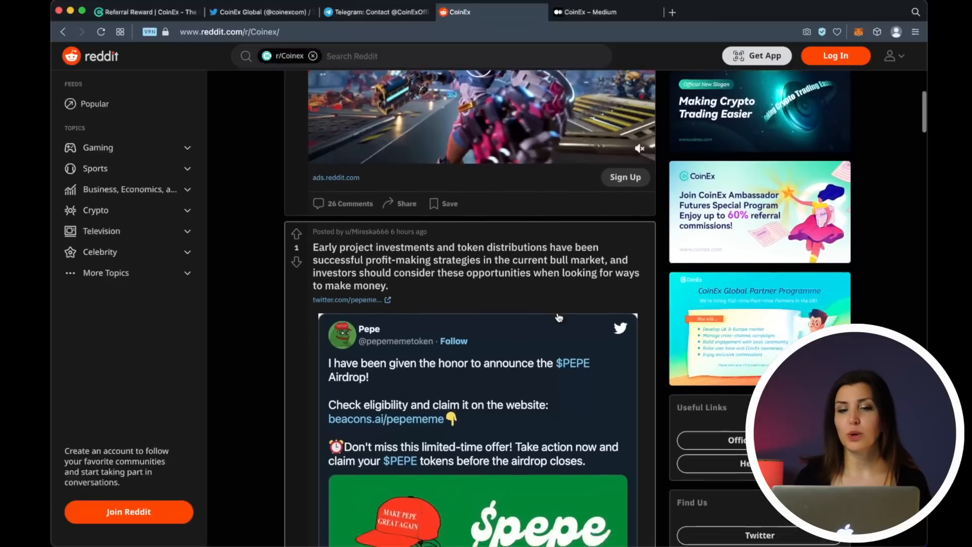
scroll("down", 3)
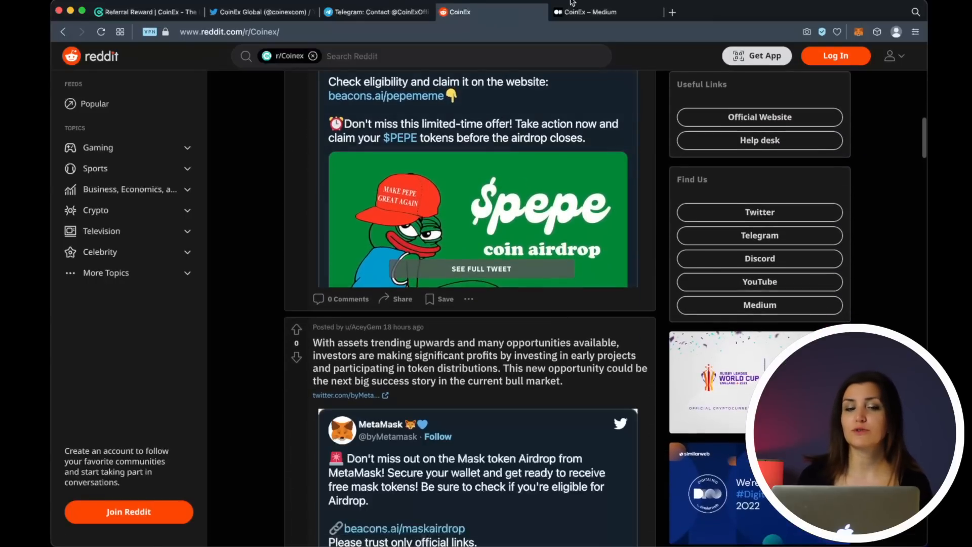
left_click(586, 11)
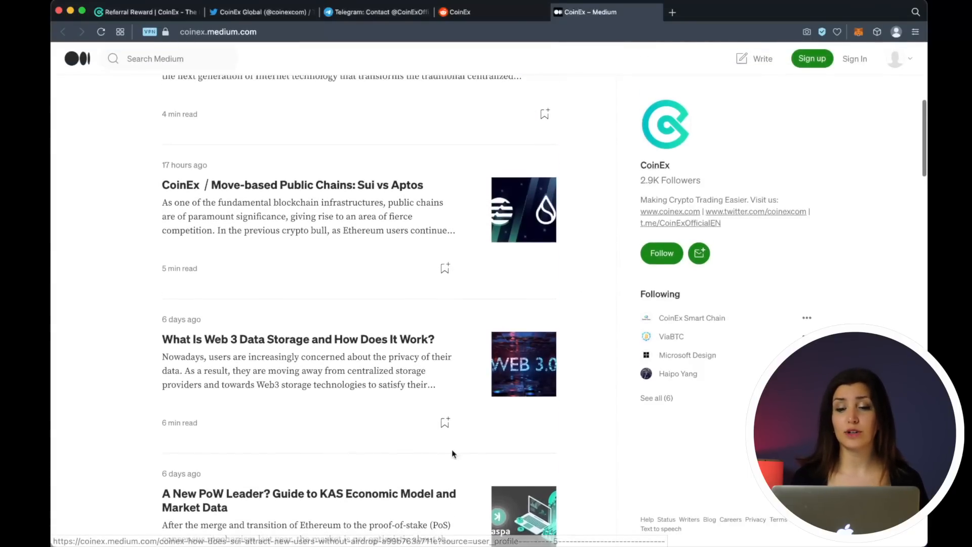
scroll("up", 3)
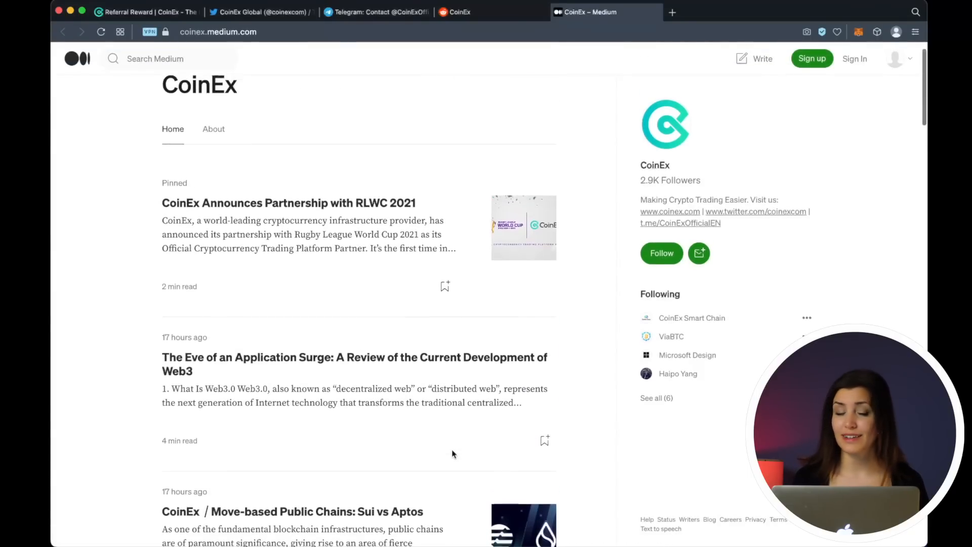